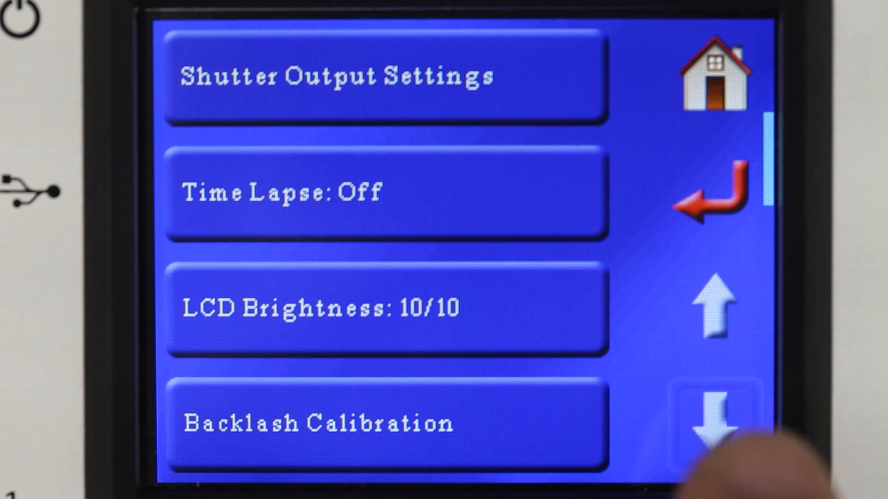
# Page down the settings list to reach the joystick-related options
pyautogui.click(716, 421)
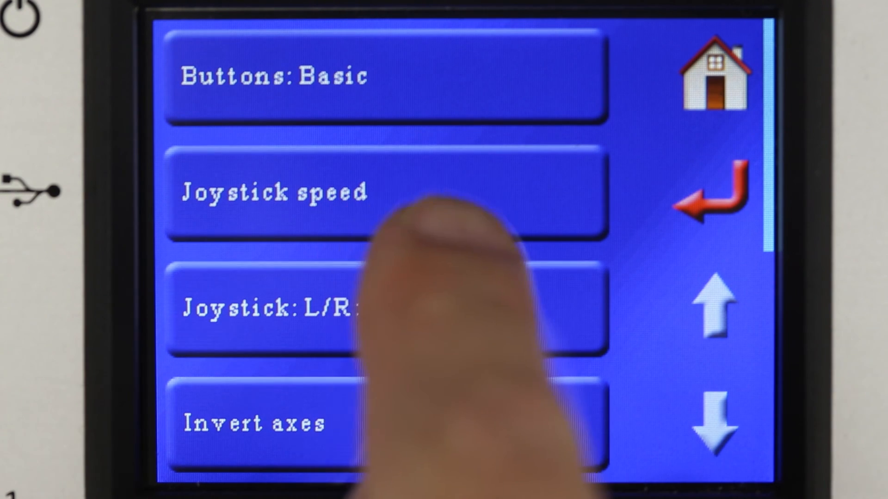
# Set the joystick speed to 50 and confirm it
pyautogui.click(340, 192)
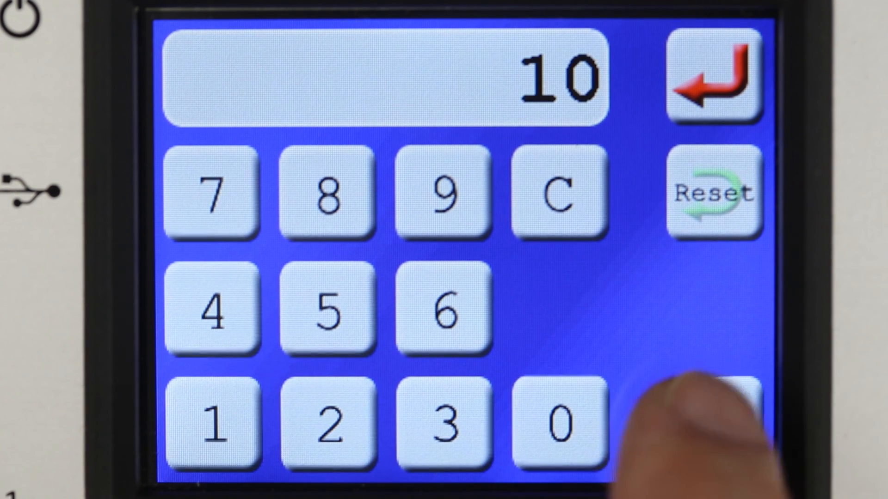
pyautogui.click(712, 79)
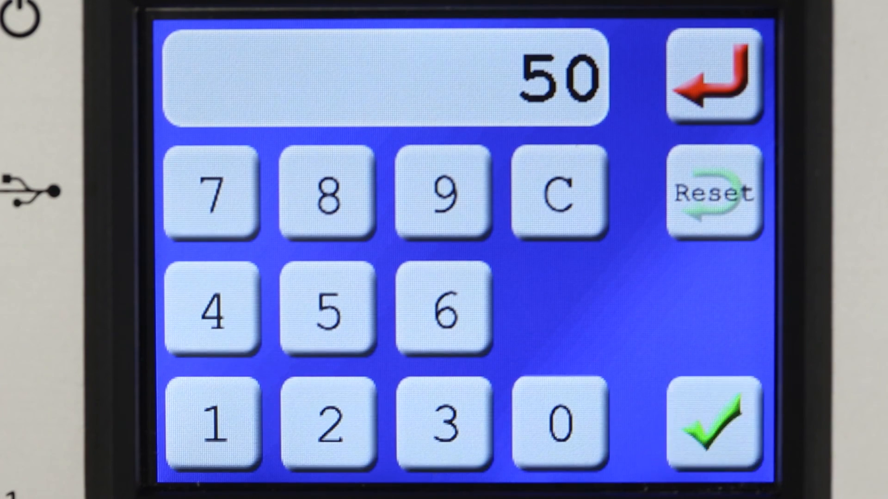
pyautogui.click(714, 417)
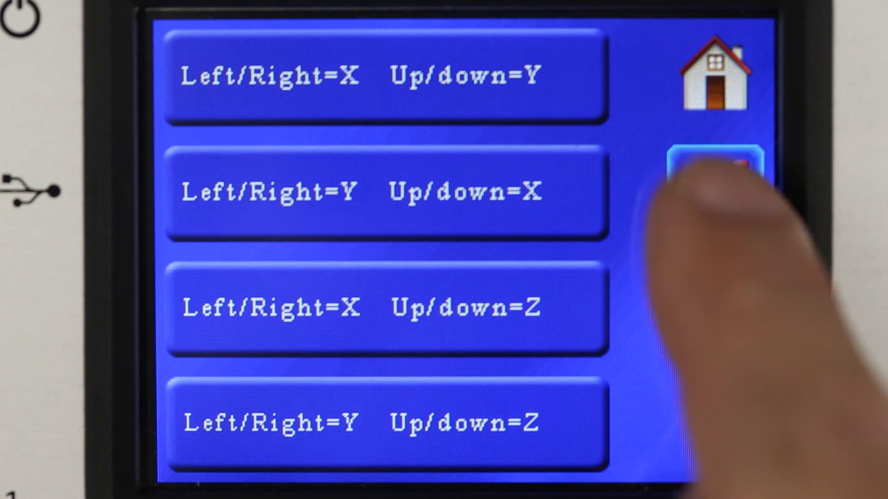
# Return to the joystick settings list showing L/R: X, U/D: Y mapping
pyautogui.click(713, 170)
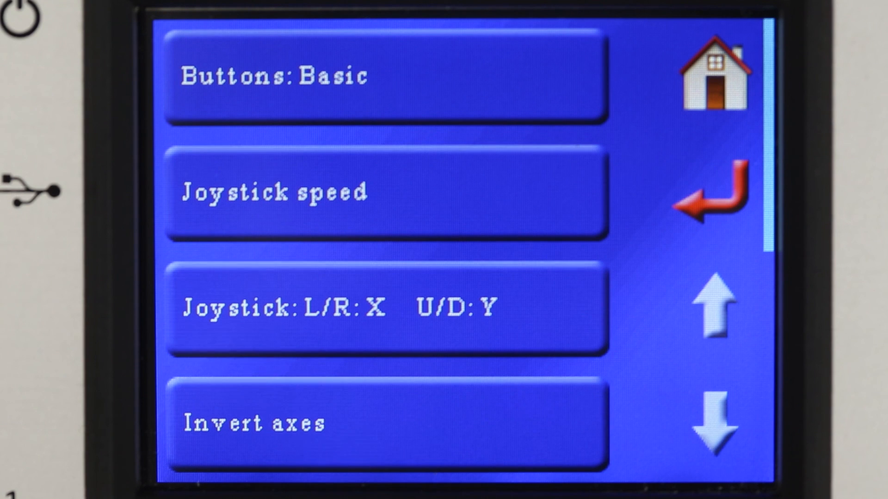
# Page down to the Deadzone 15% and Shutdown 5m0.0s page, then go back to the main screen
pyautogui.click(715, 423)
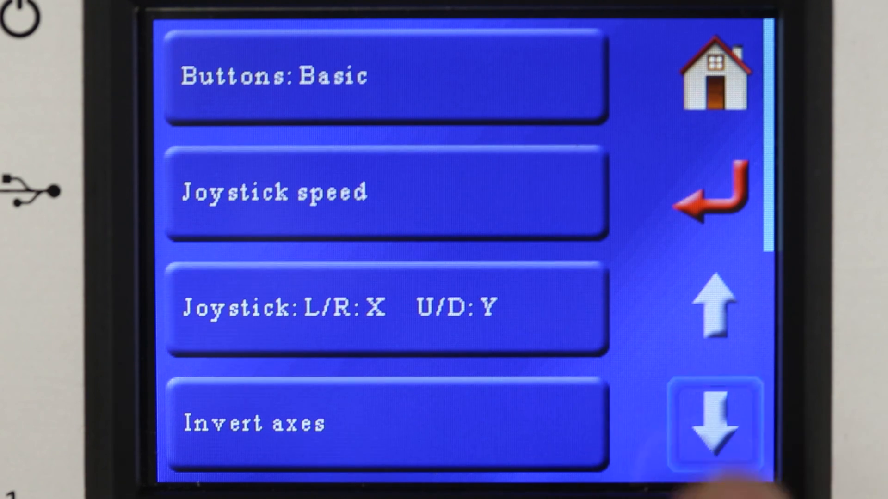
pyautogui.click(715, 421)
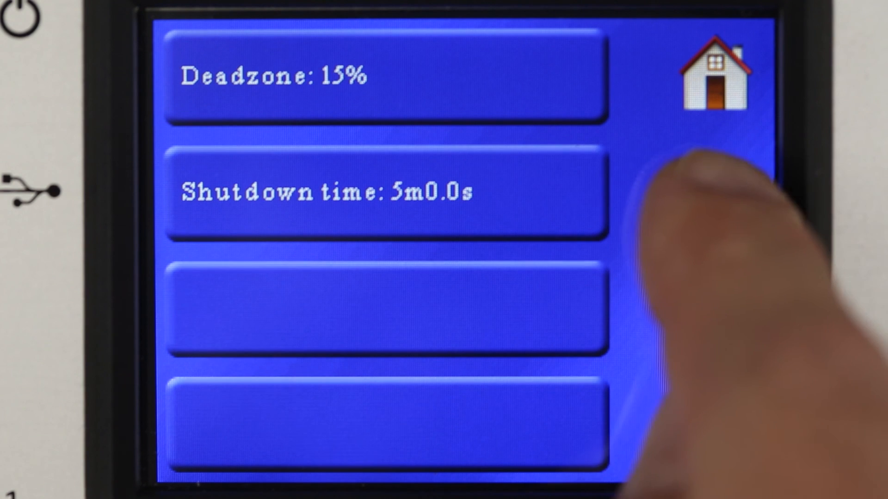
pyautogui.click(715, 74)
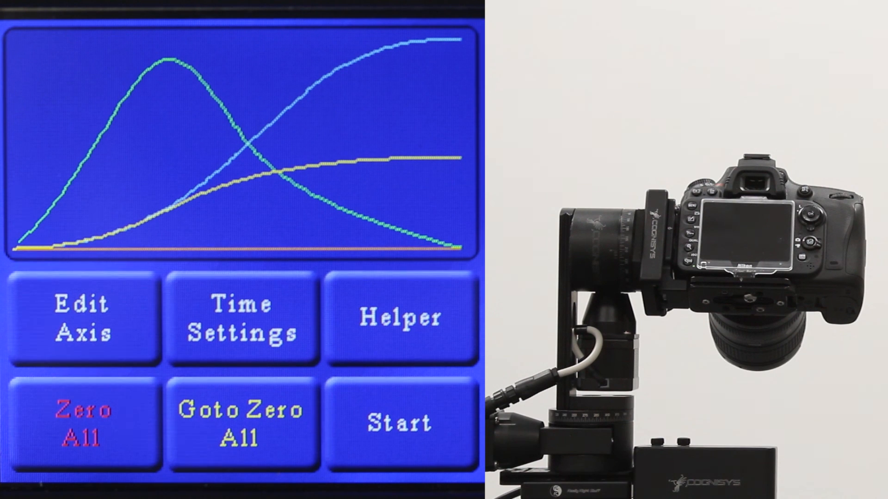
pyautogui.click(400, 422)
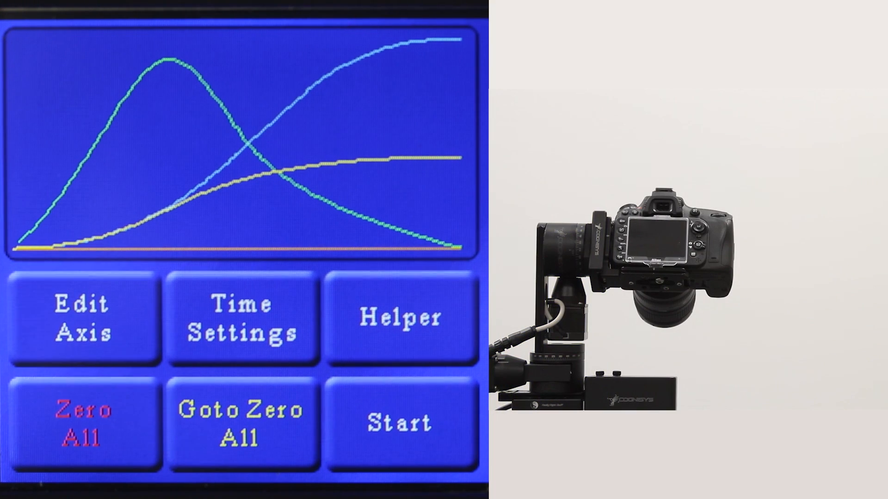
# Record a real-time move while steering the rig, then stop to show the recorded curves
pyautogui.click(399, 421)
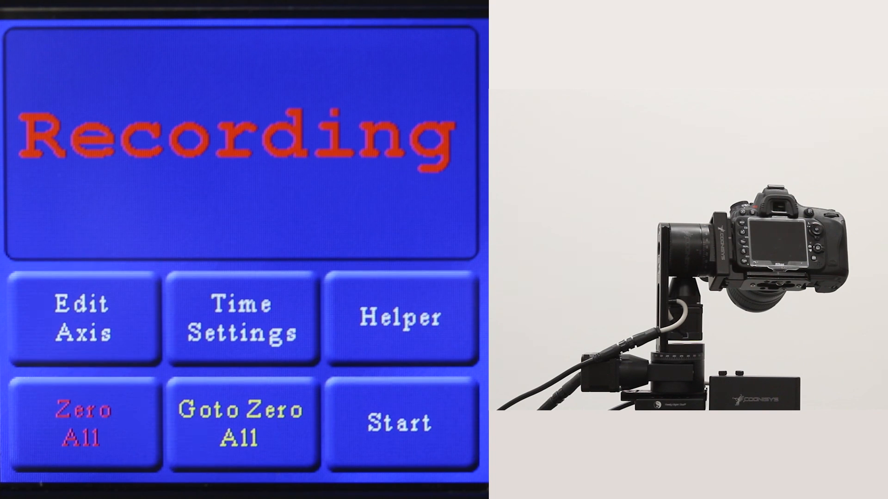
pyautogui.click(84, 319)
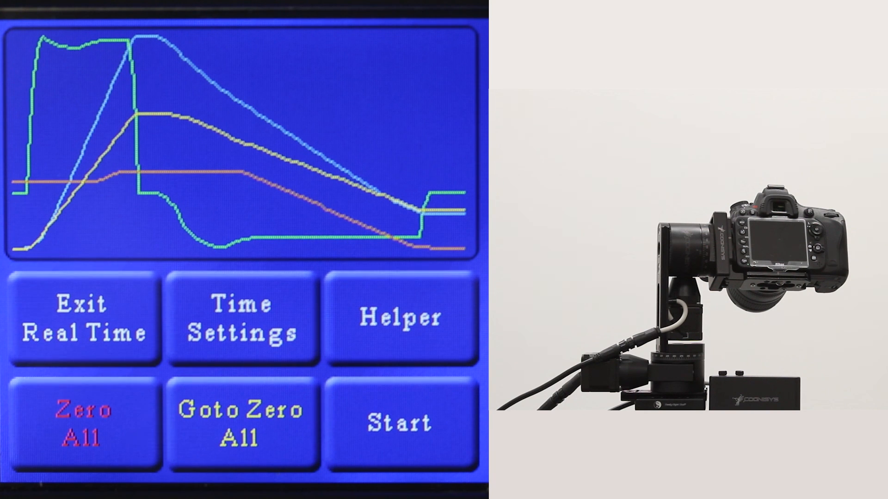
# Play back the recorded real-time move through Running and Lead out
pyautogui.click(402, 421)
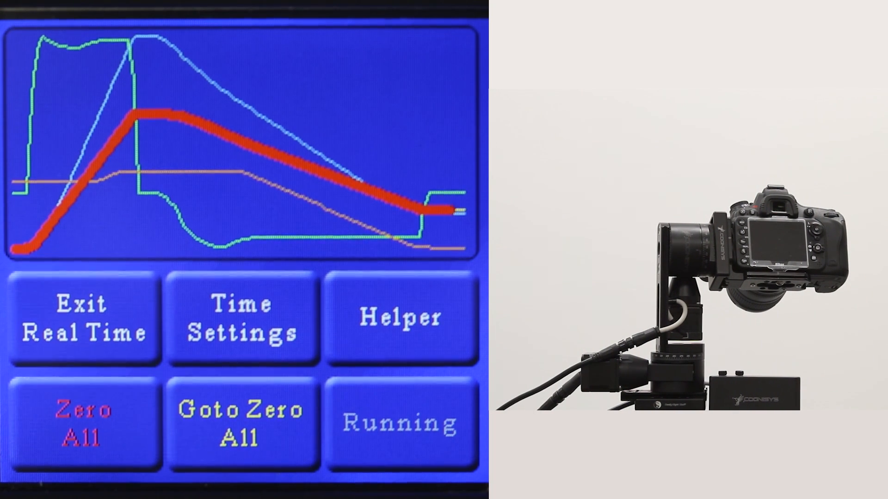
pyautogui.click(399, 422)
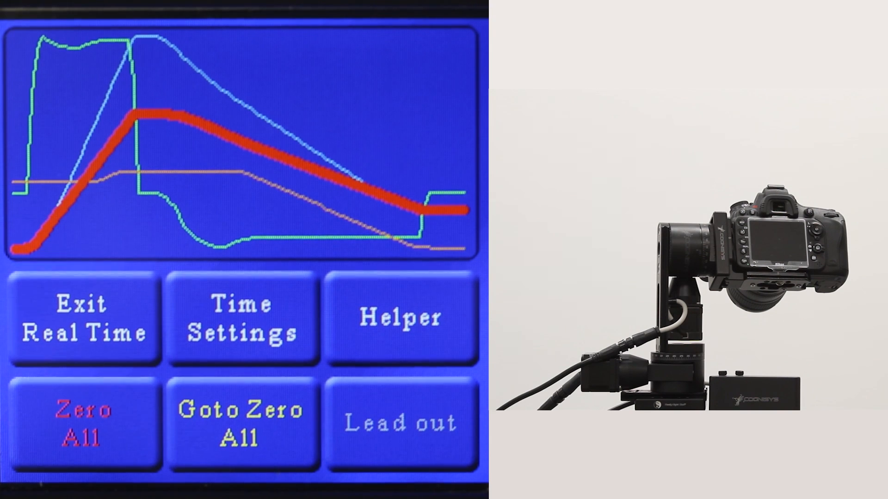
pyautogui.click(401, 422)
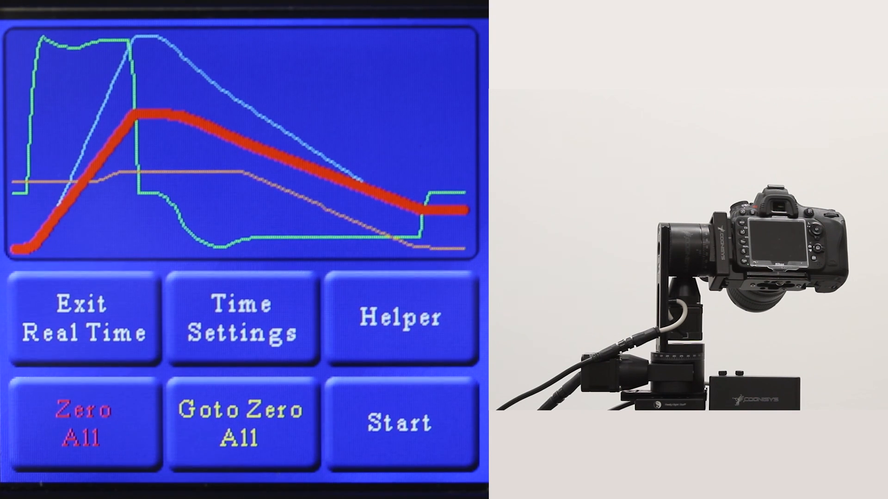